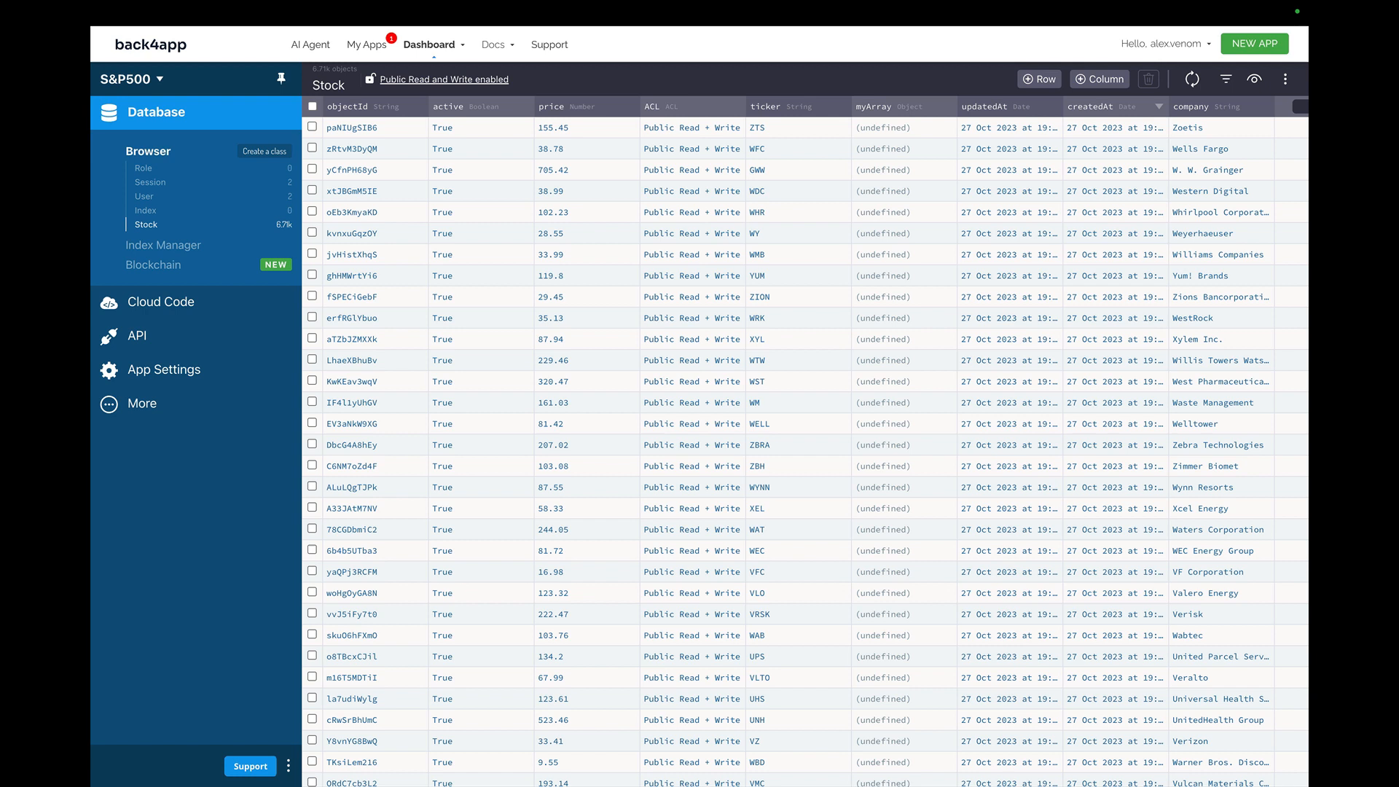
mouse_move(145, 224)
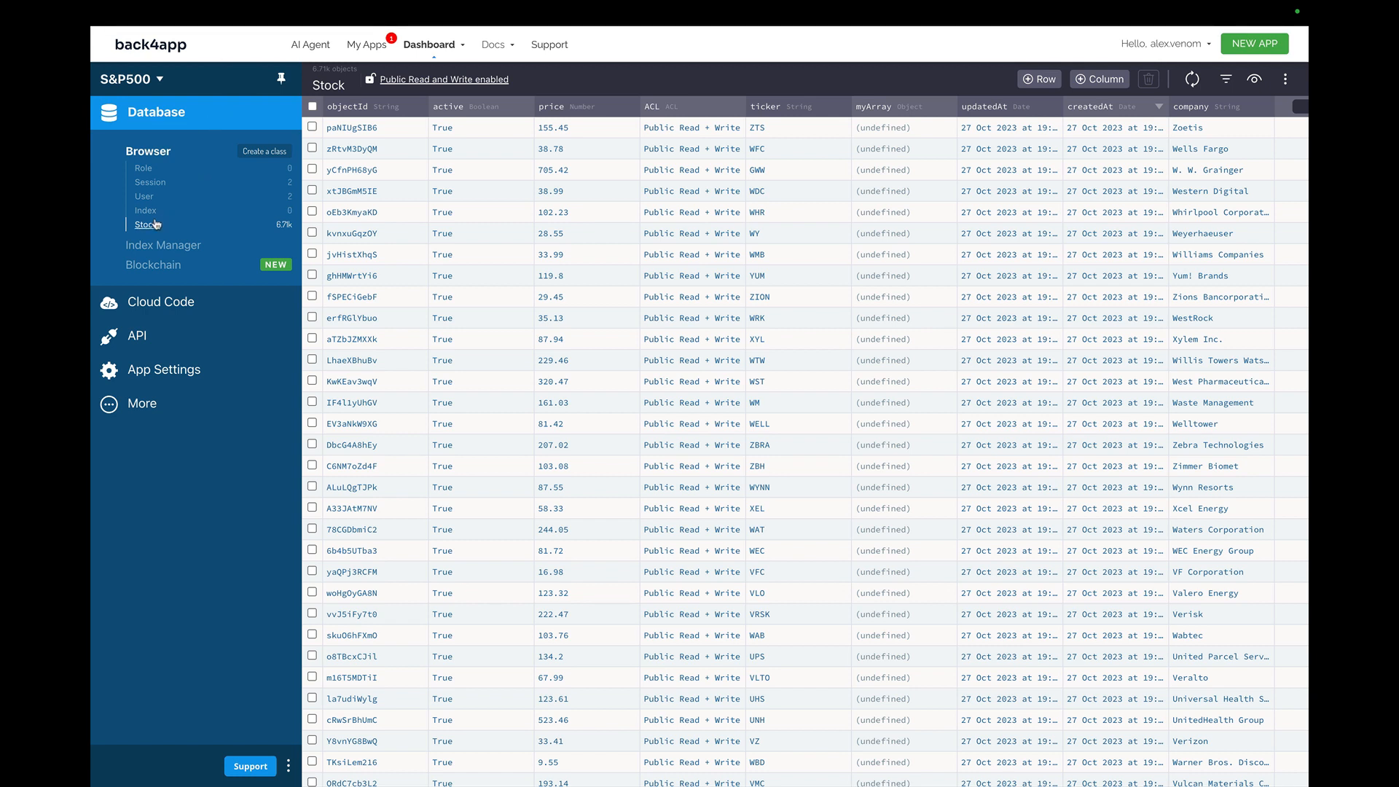
mouse_move(905, 263)
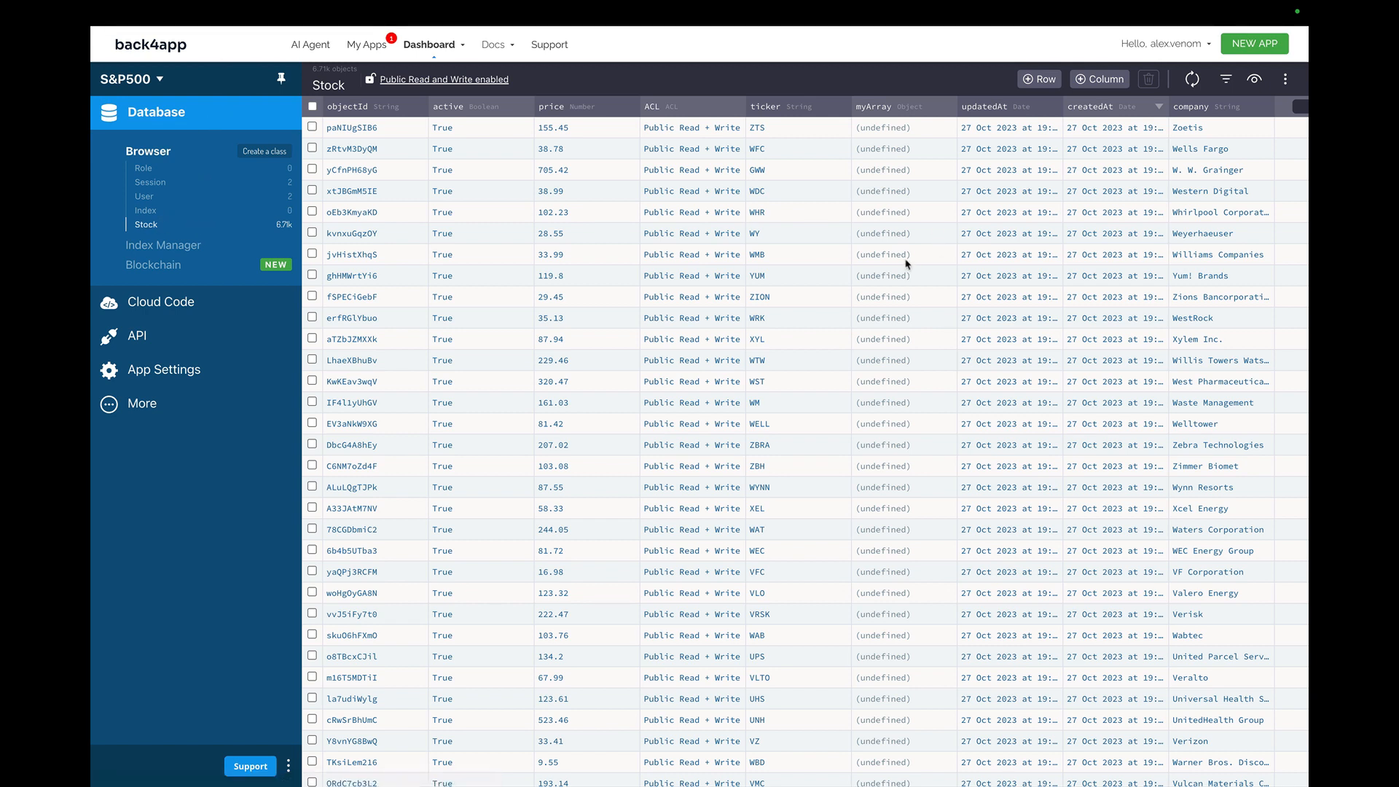
mouse_move(912, 175)
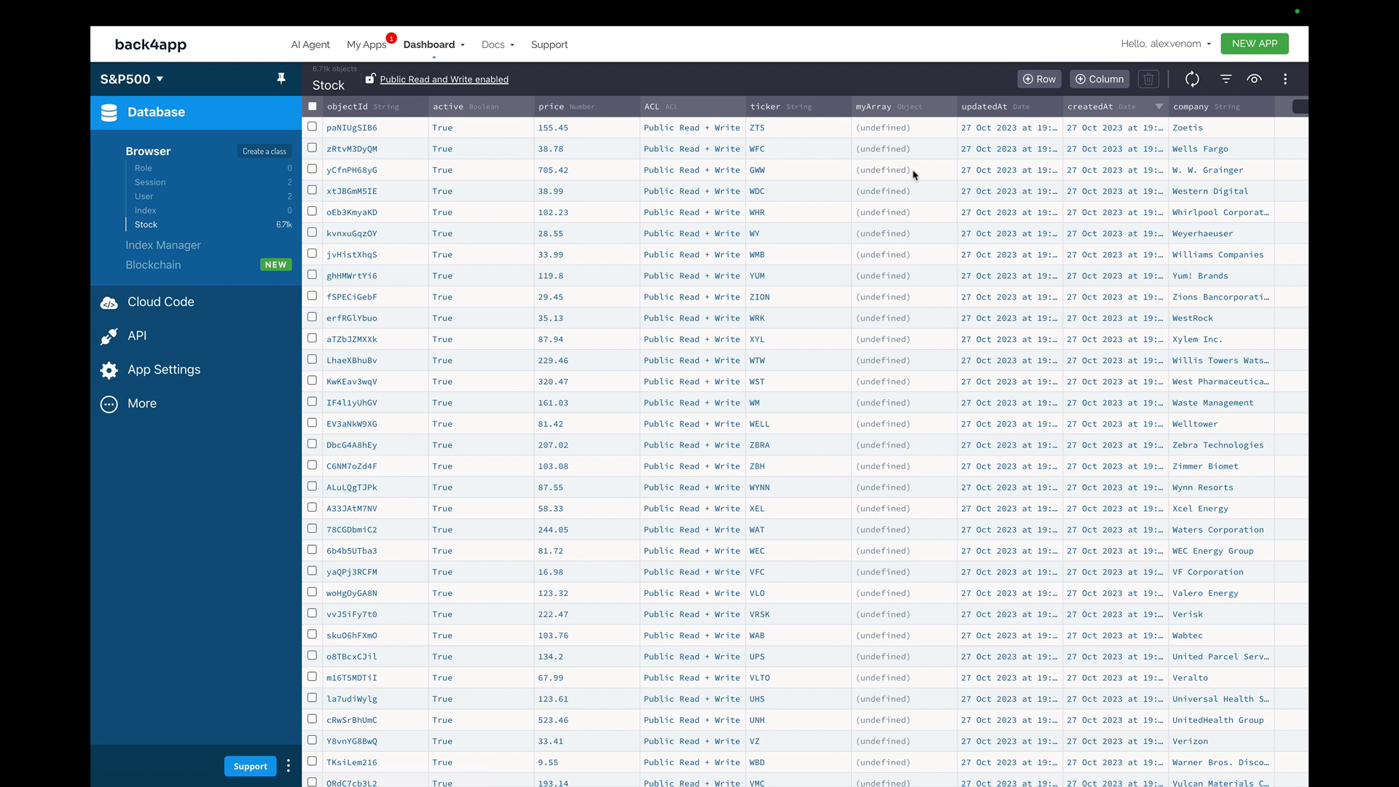
Filter the Stock records to ticker equals MSFT and apply the filter.
left_click(1225, 79)
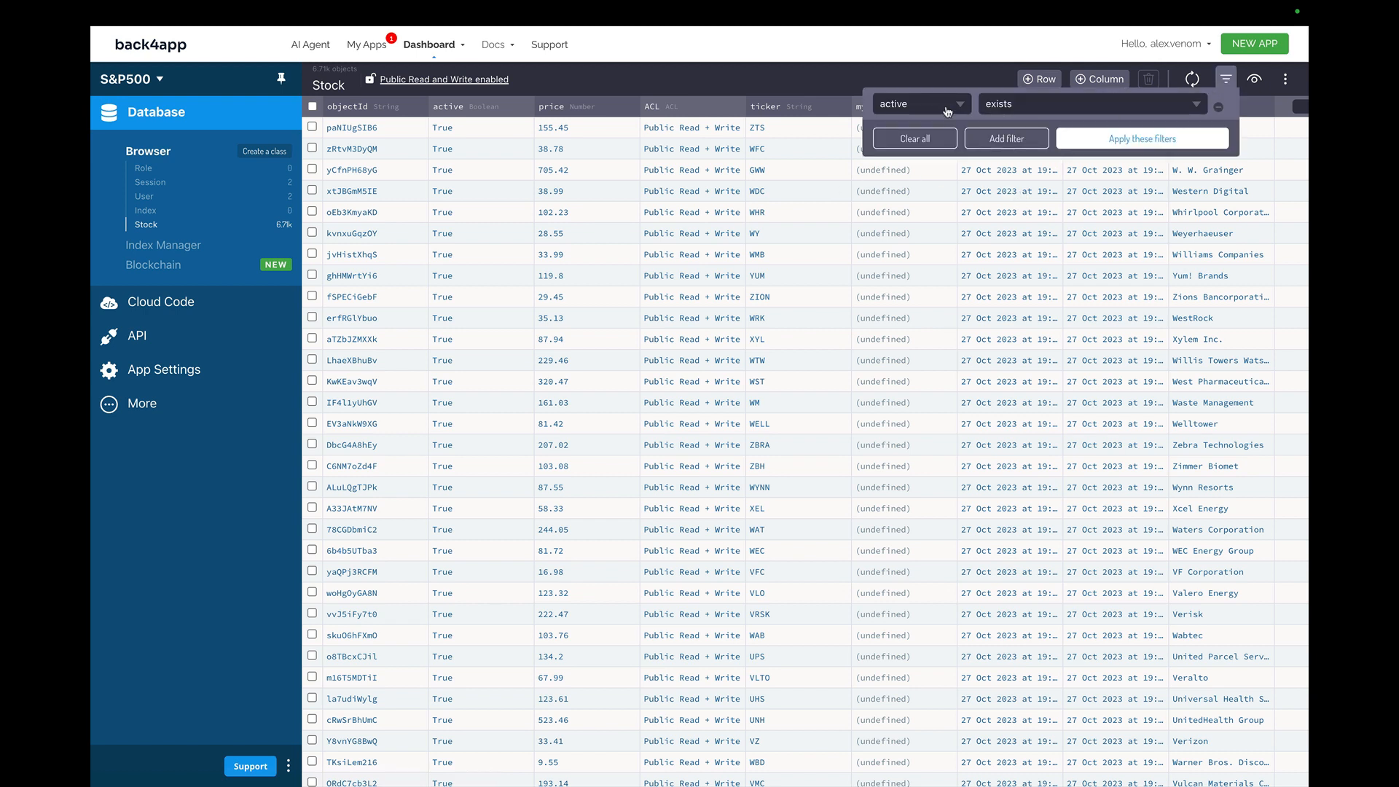
left_click(920, 104)
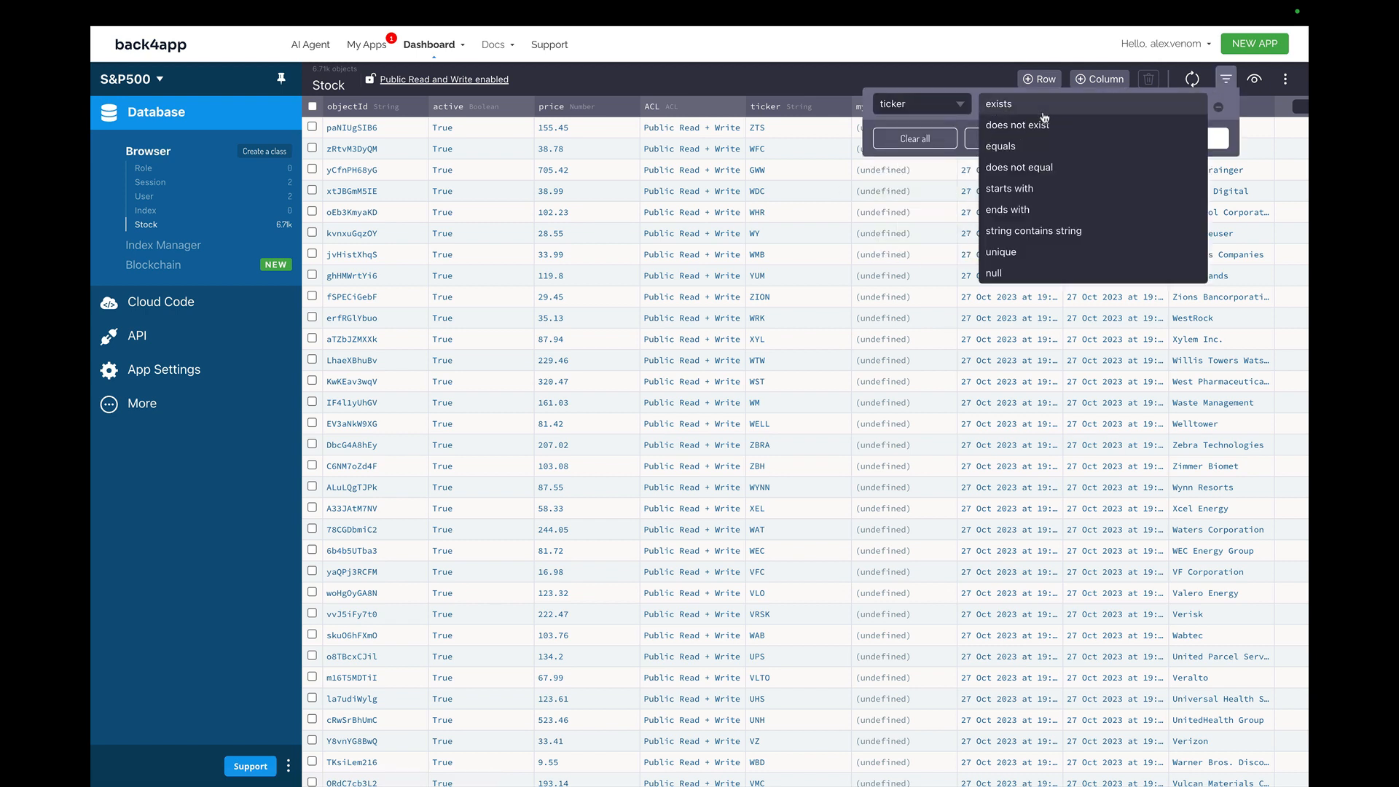
left_click(999, 145)
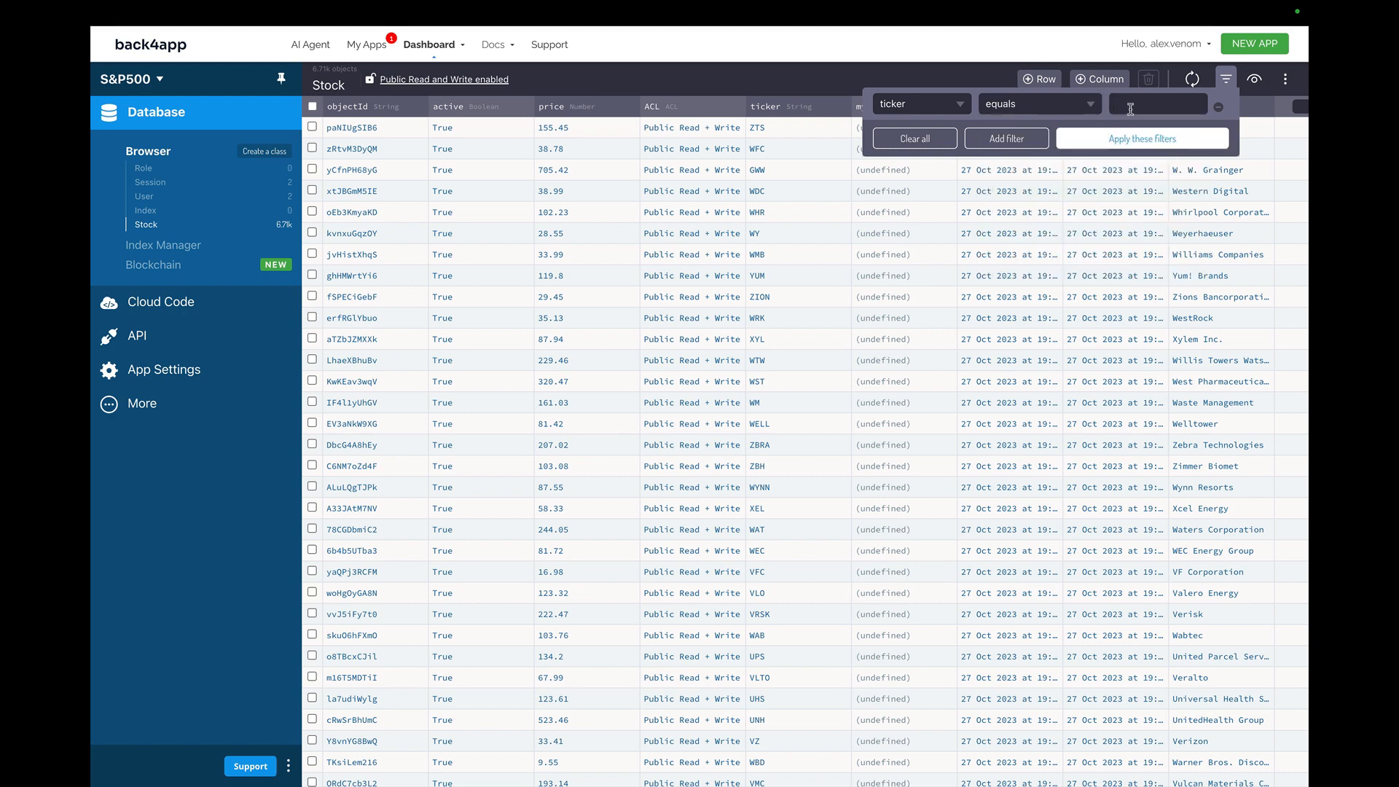
type("MSFT")
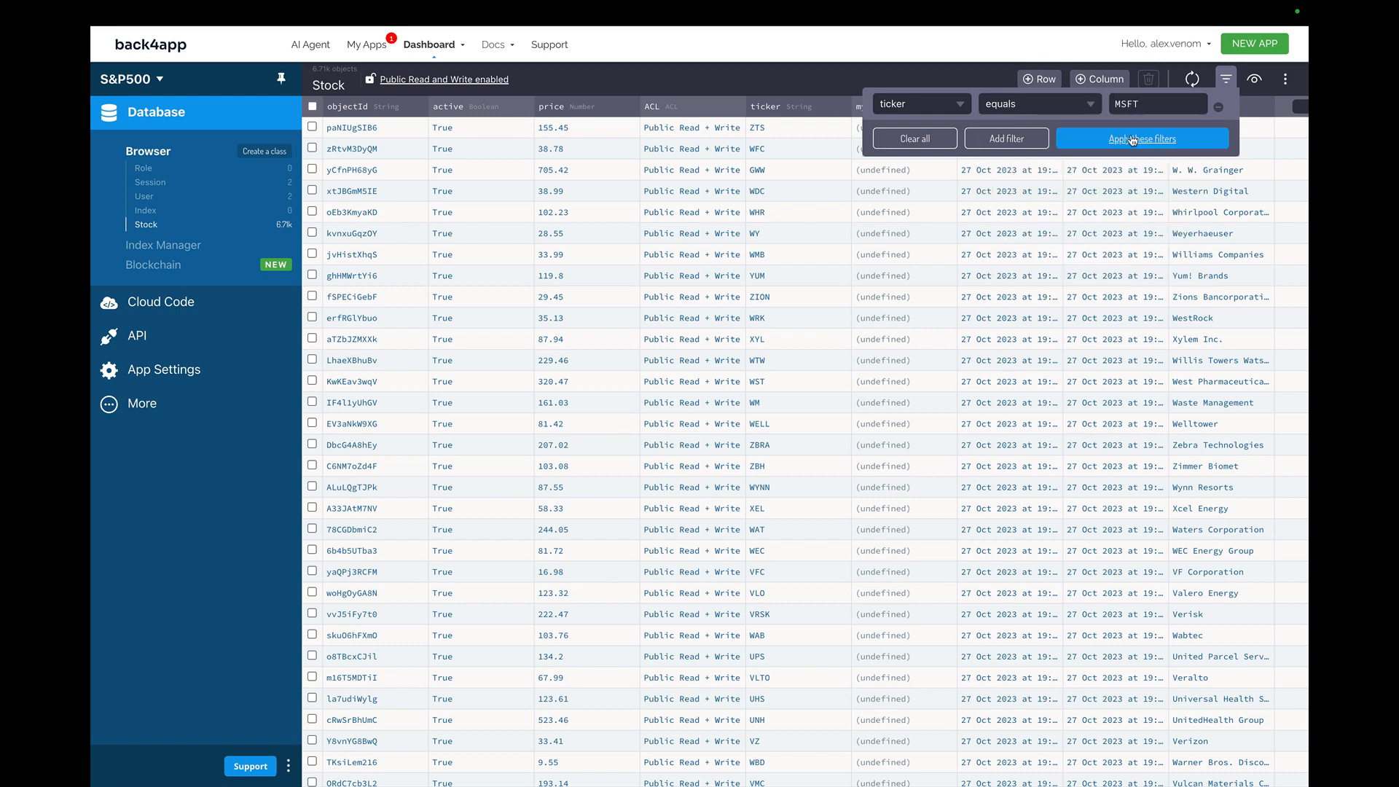
left_click(1143, 138)
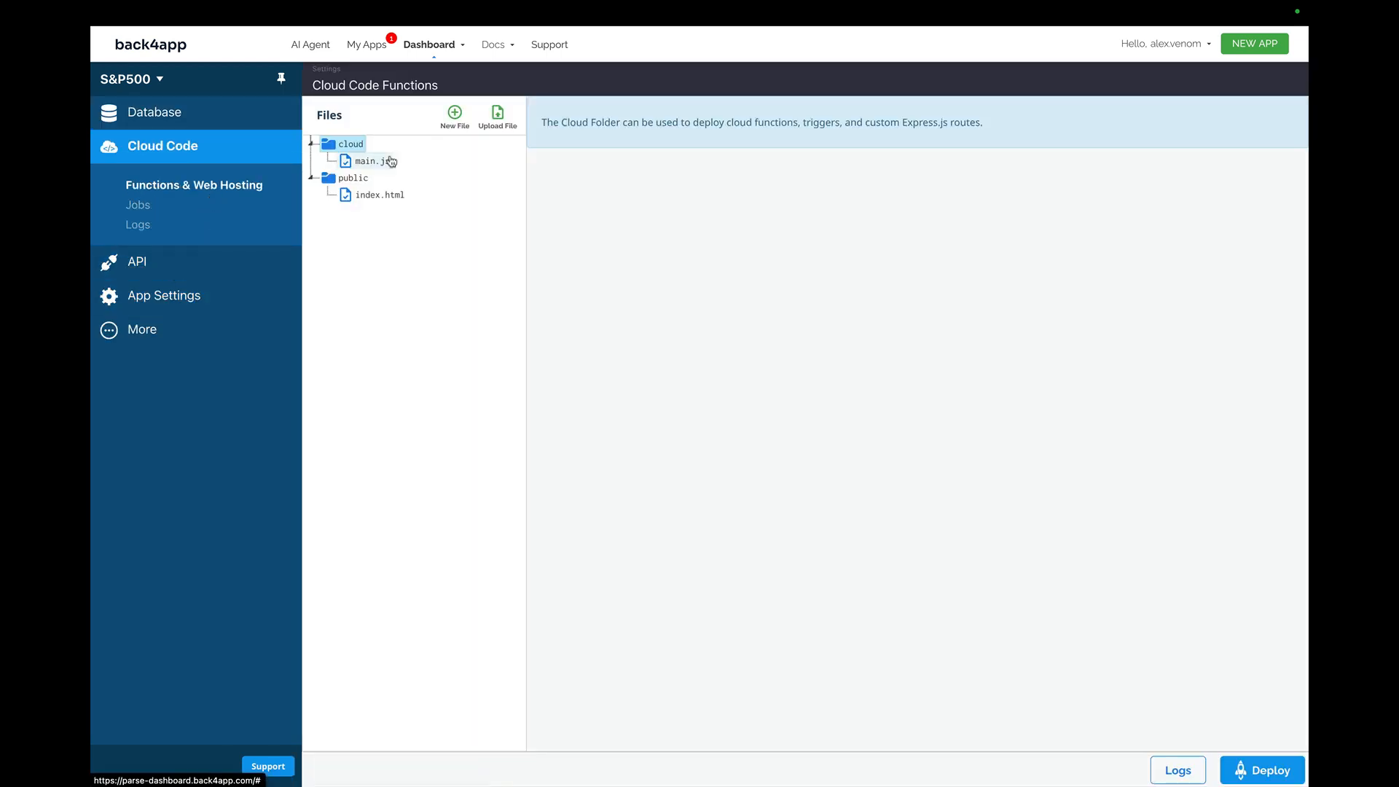
View the empty cloud/main.js file, then switch to the AI Agent chat.
left_click(368, 160)
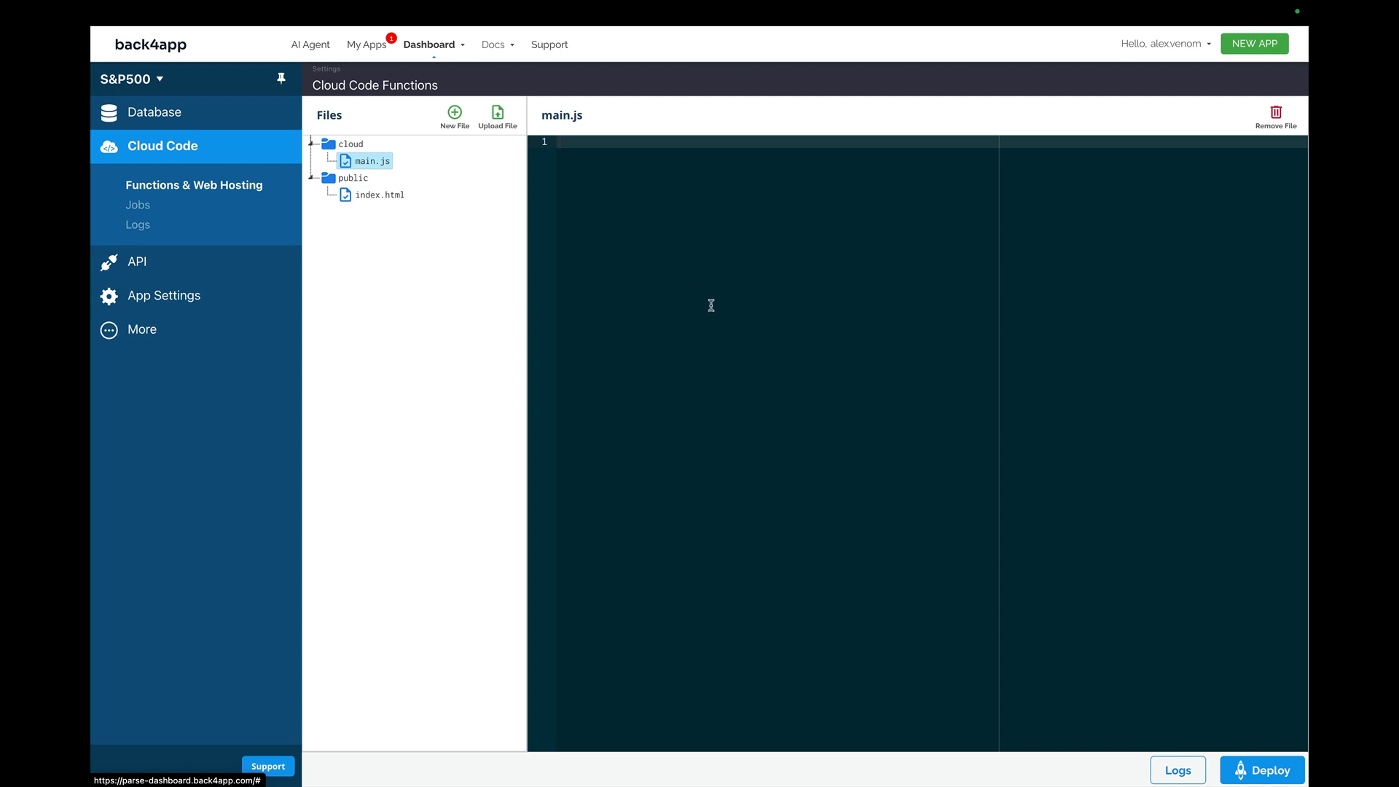
left_click(308, 44)
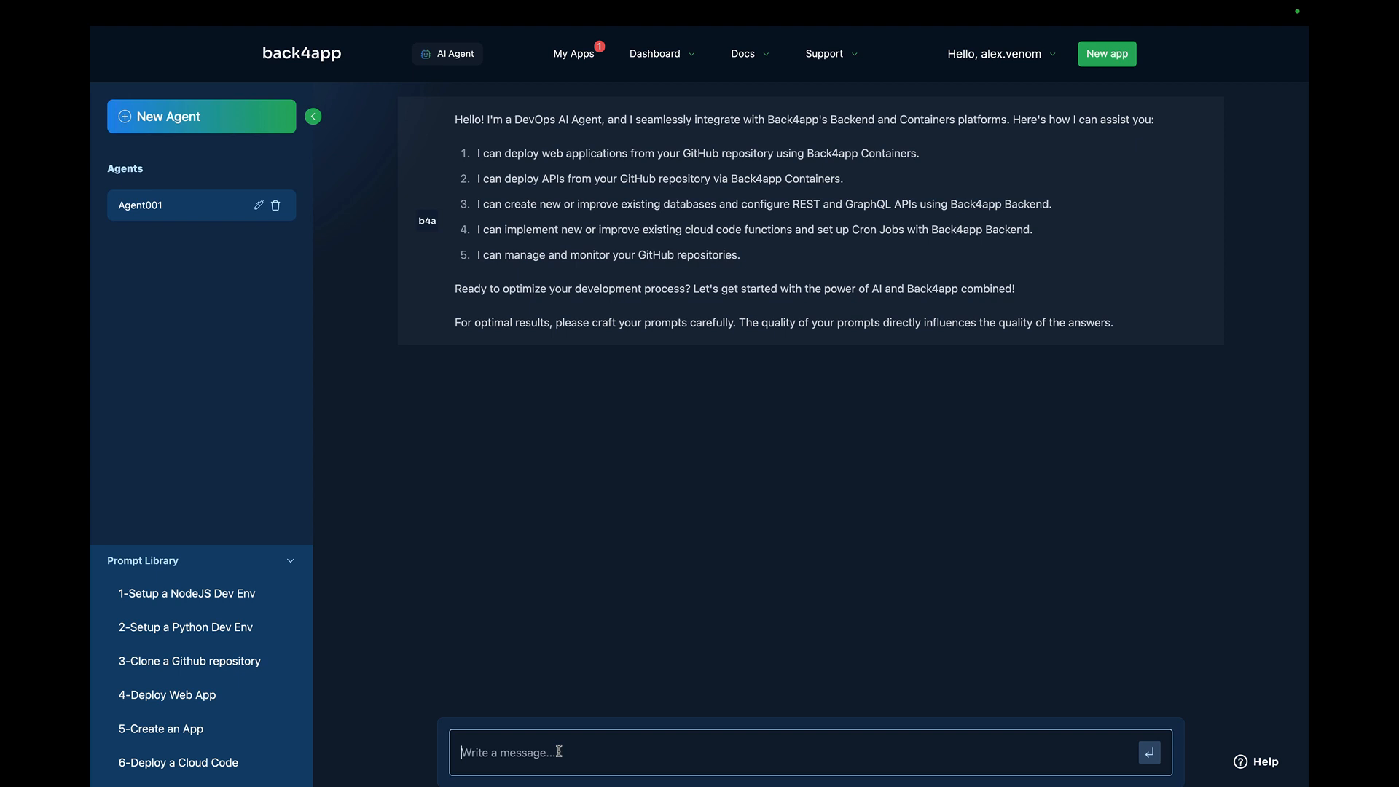
Send the agent a request for an S&P500 app Cloud Code function returning Stocks with ticker "MSFT".
type("In my S")
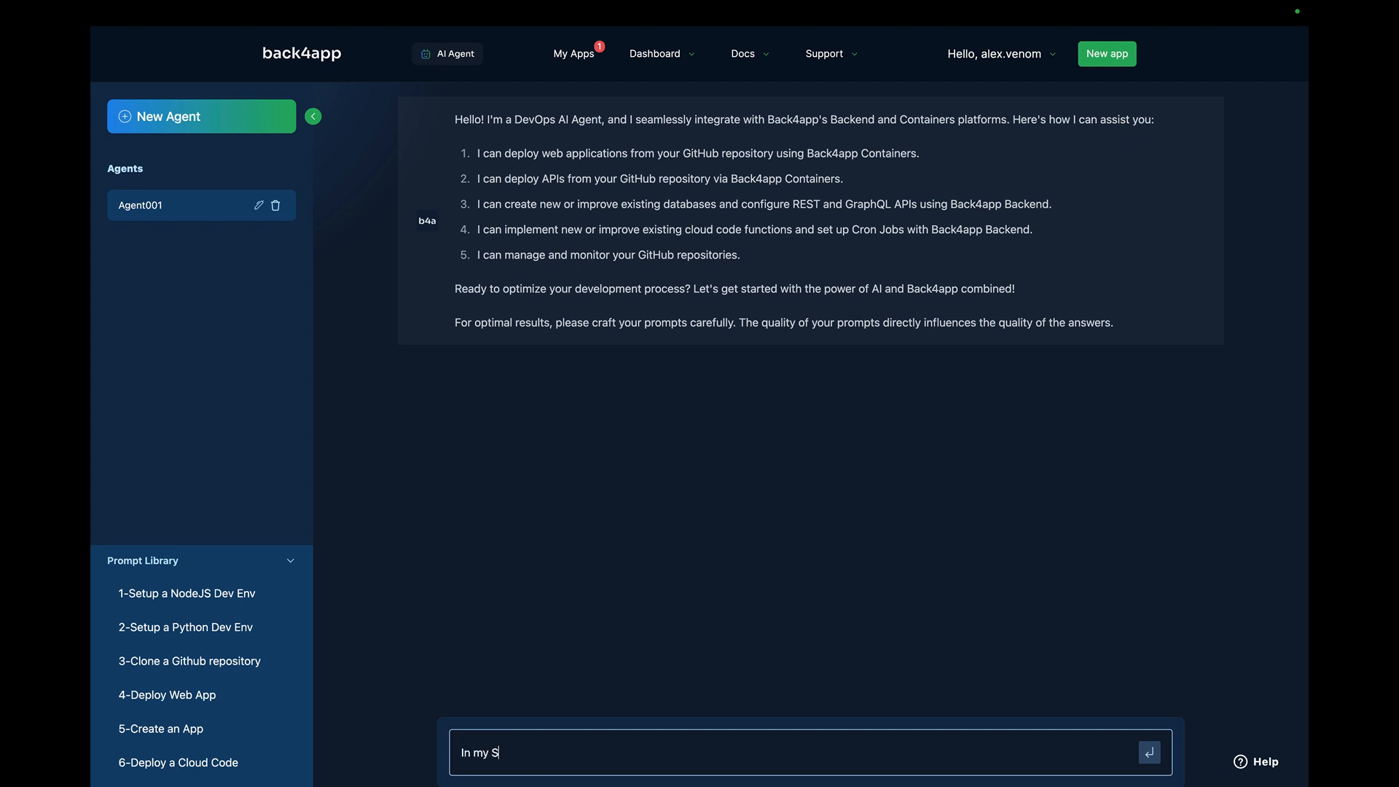
type("&P5")
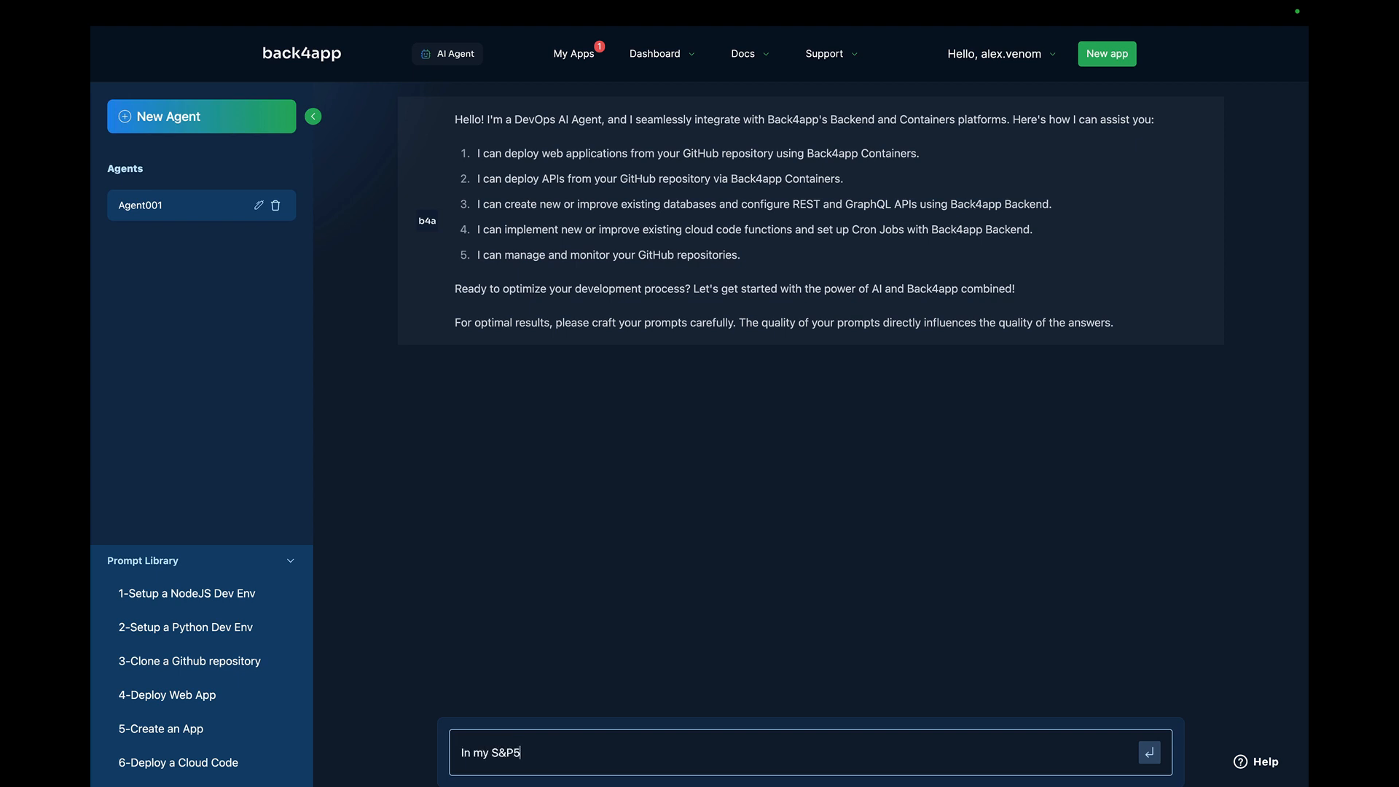
type("00 Parse A")
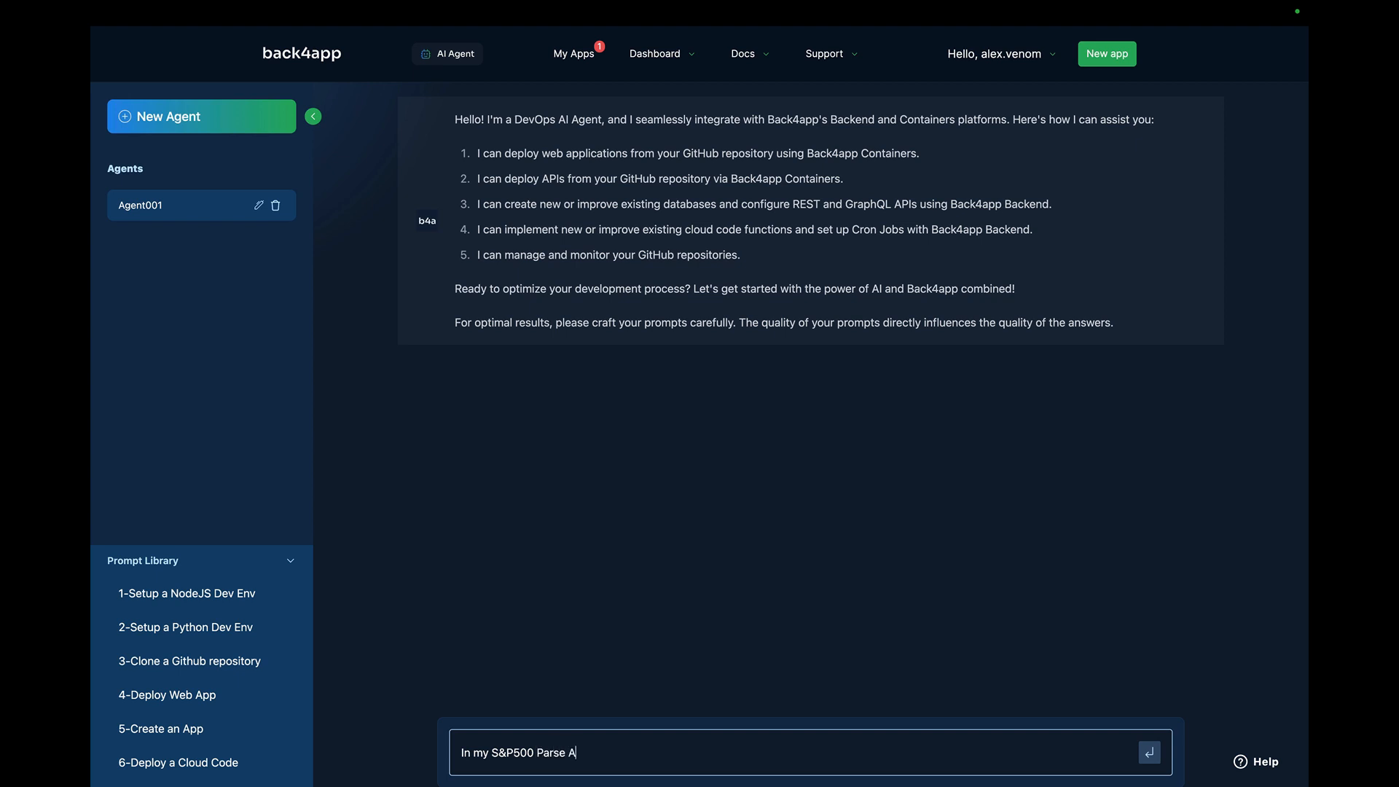
type("pp in Back4app,")
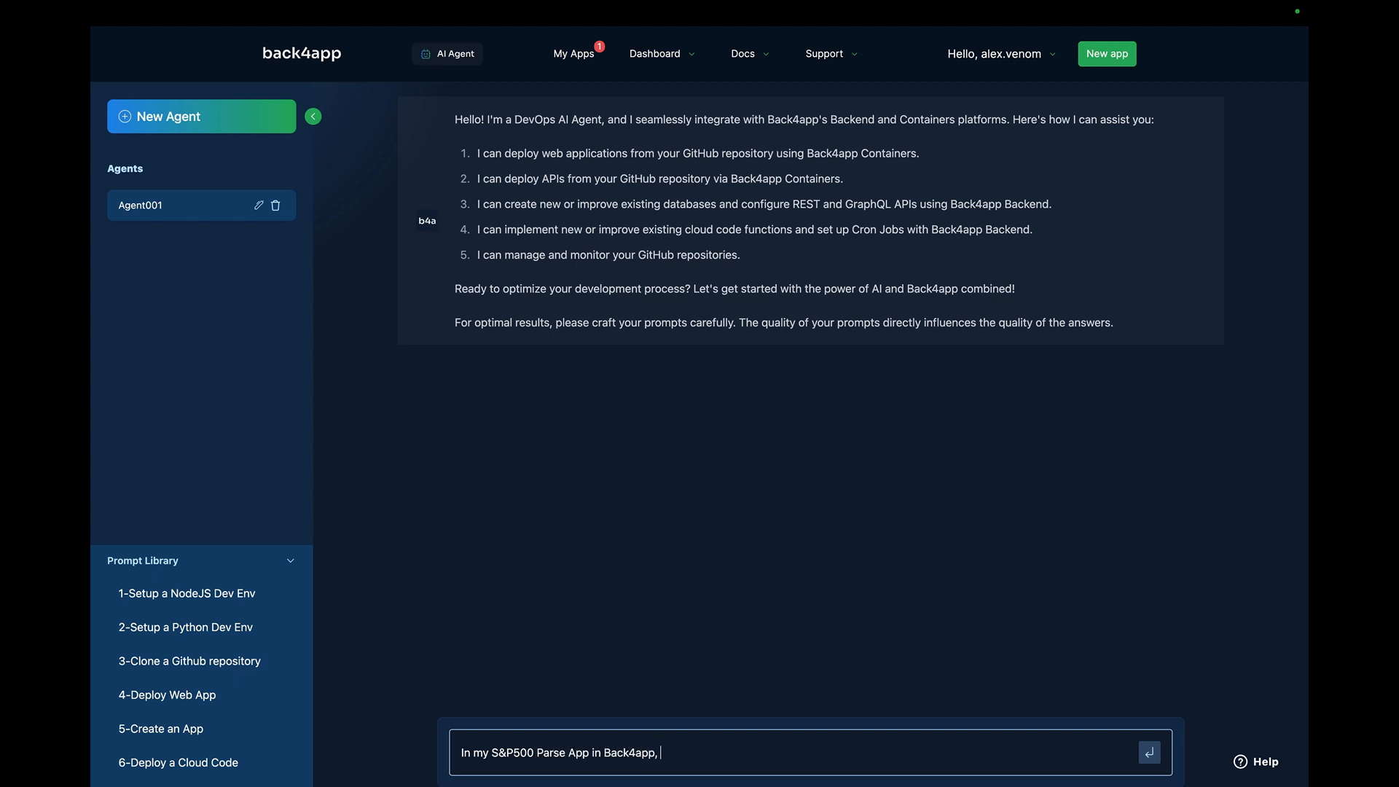
type("please c")
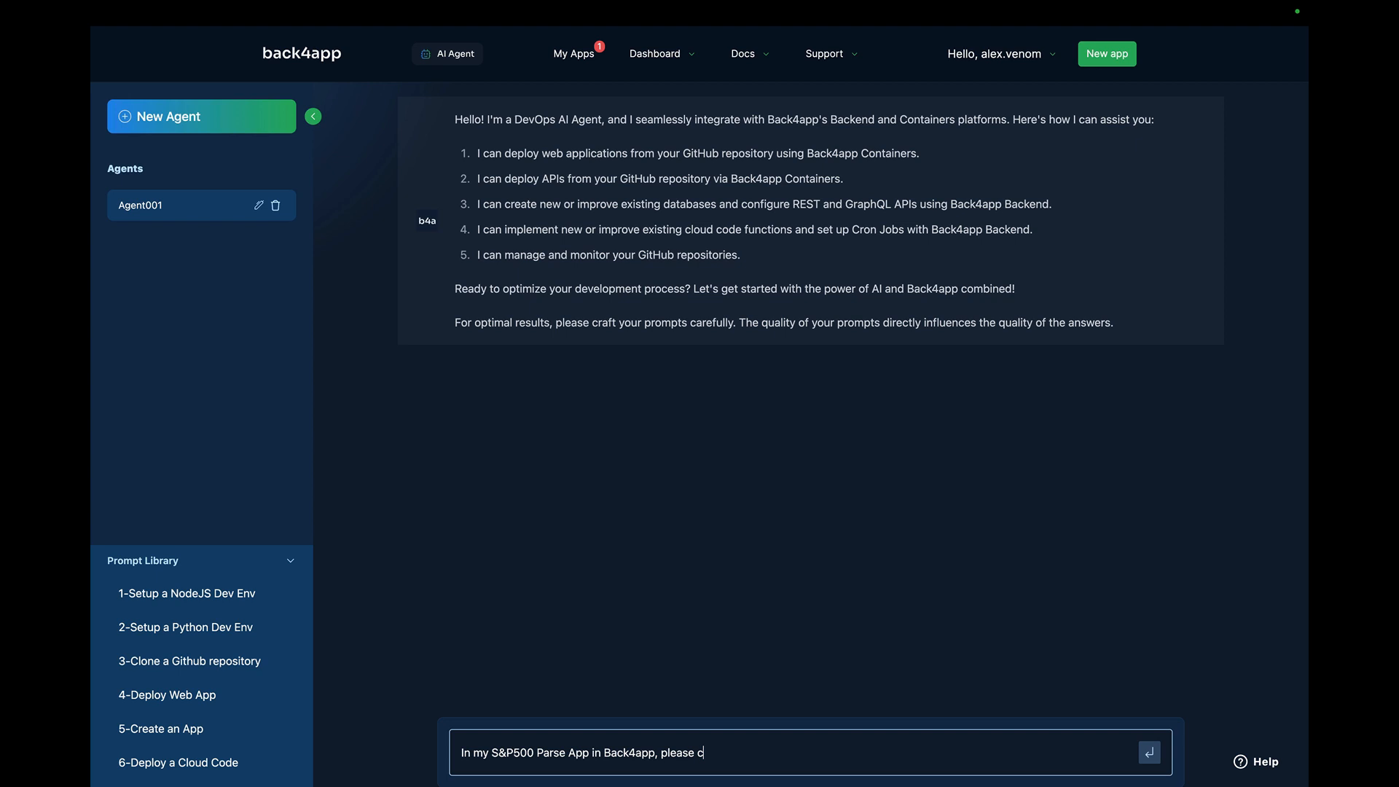
type("reate a Cloud Code Function that retrieves all")
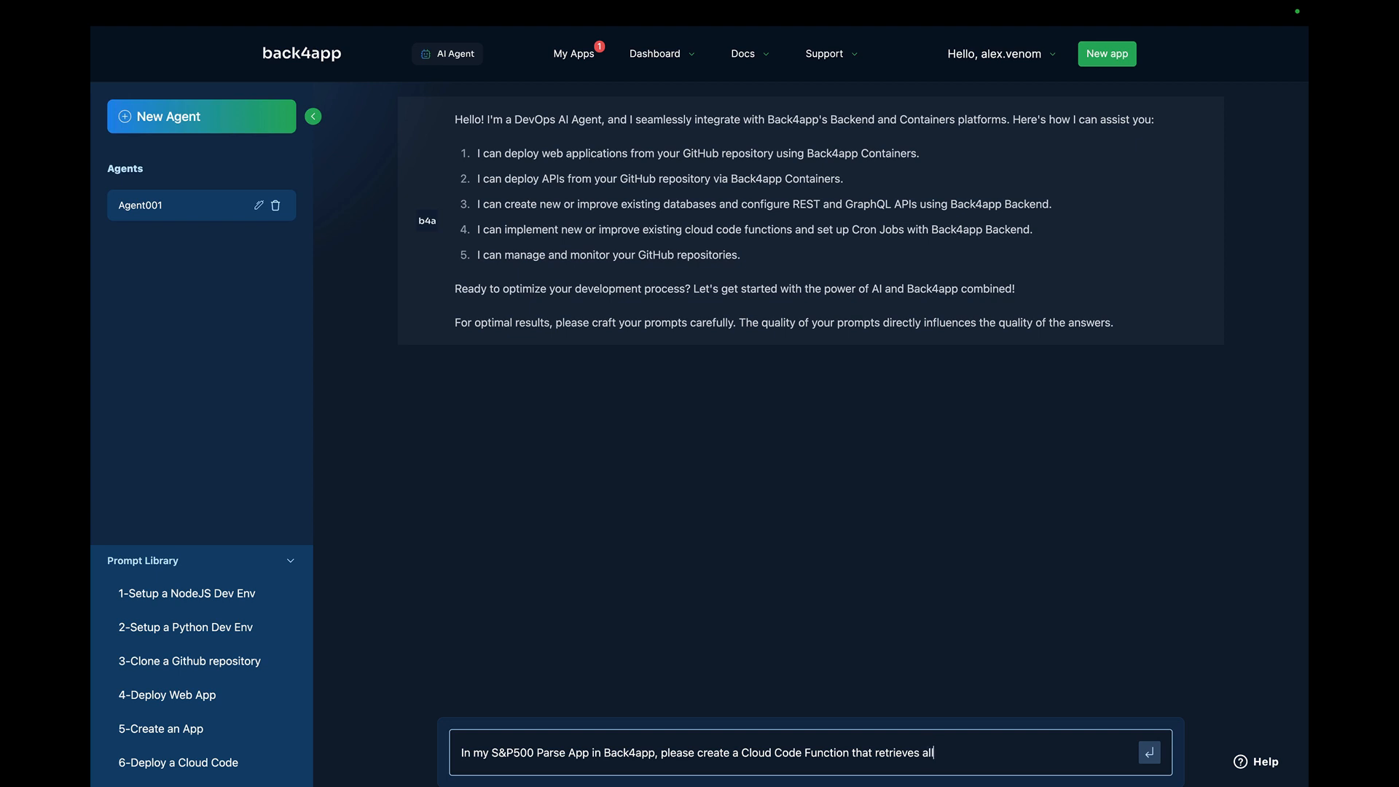
type("Sto")
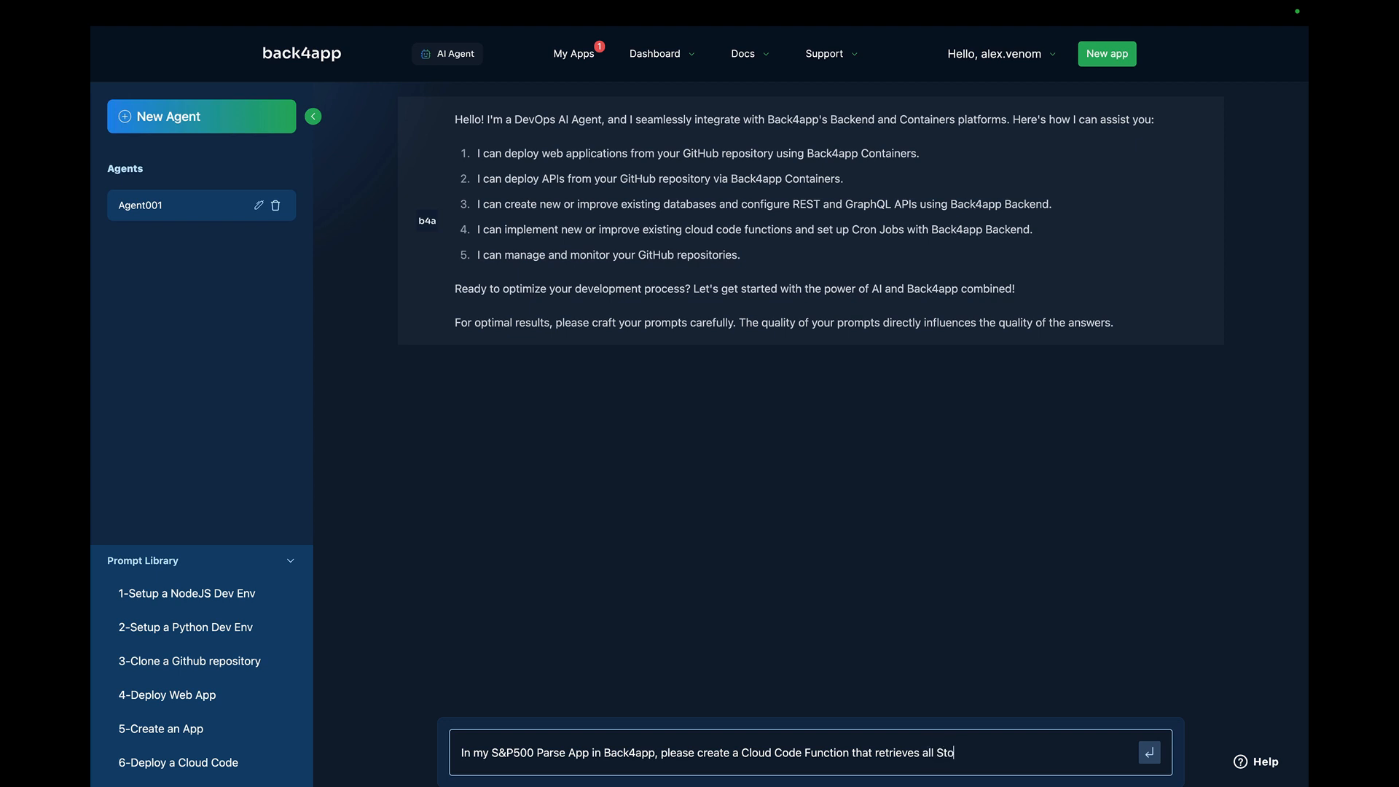
type("cks thaty ha")
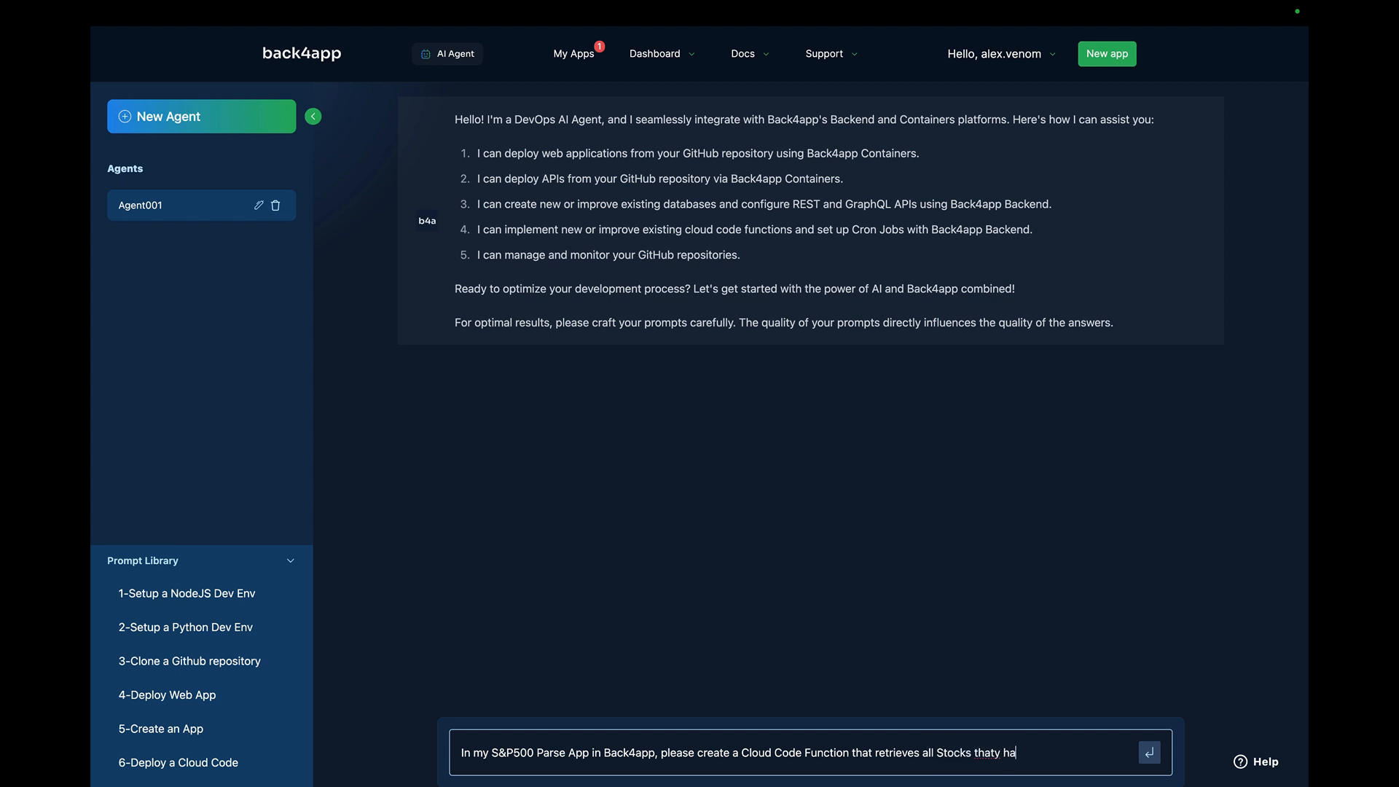
type("that has the \"t")
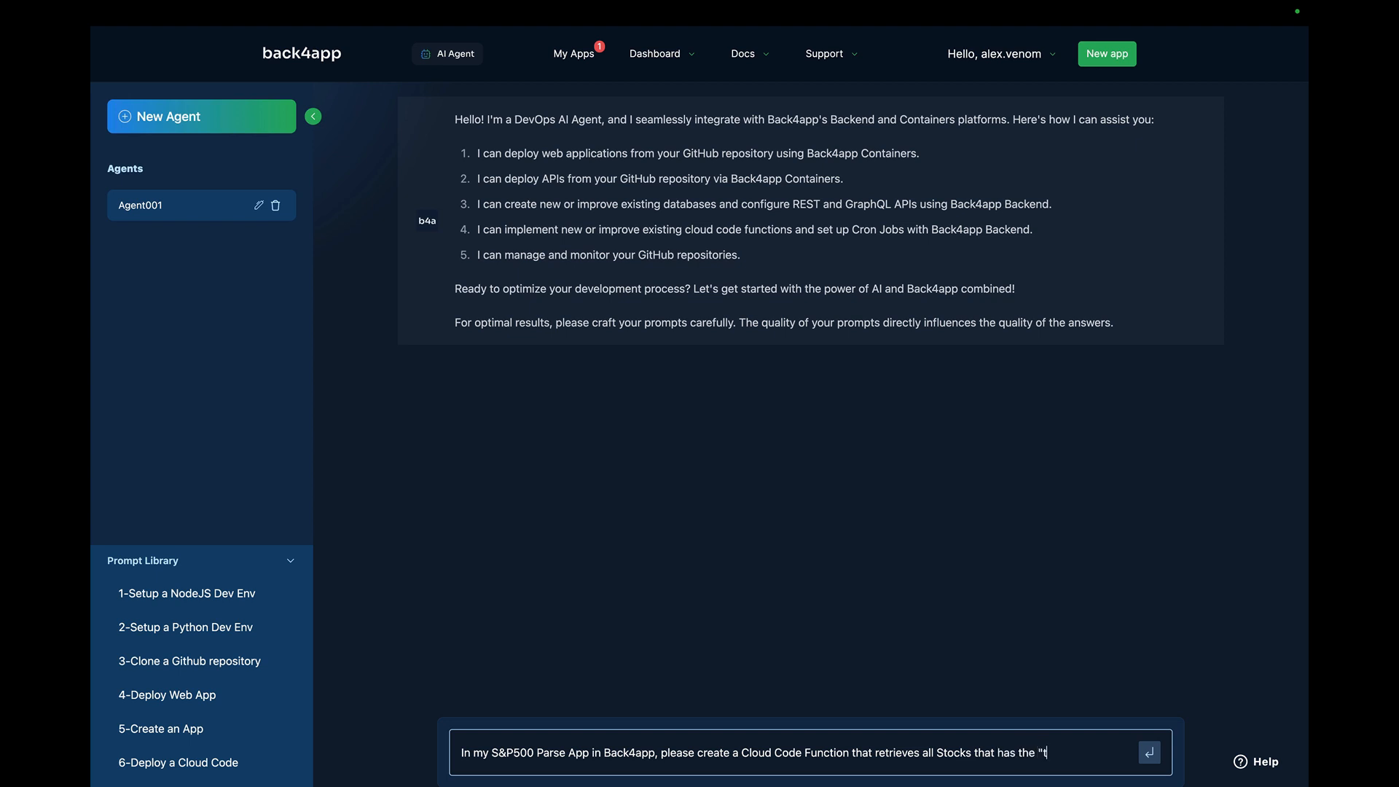
type("icker\" property equal to \"M")
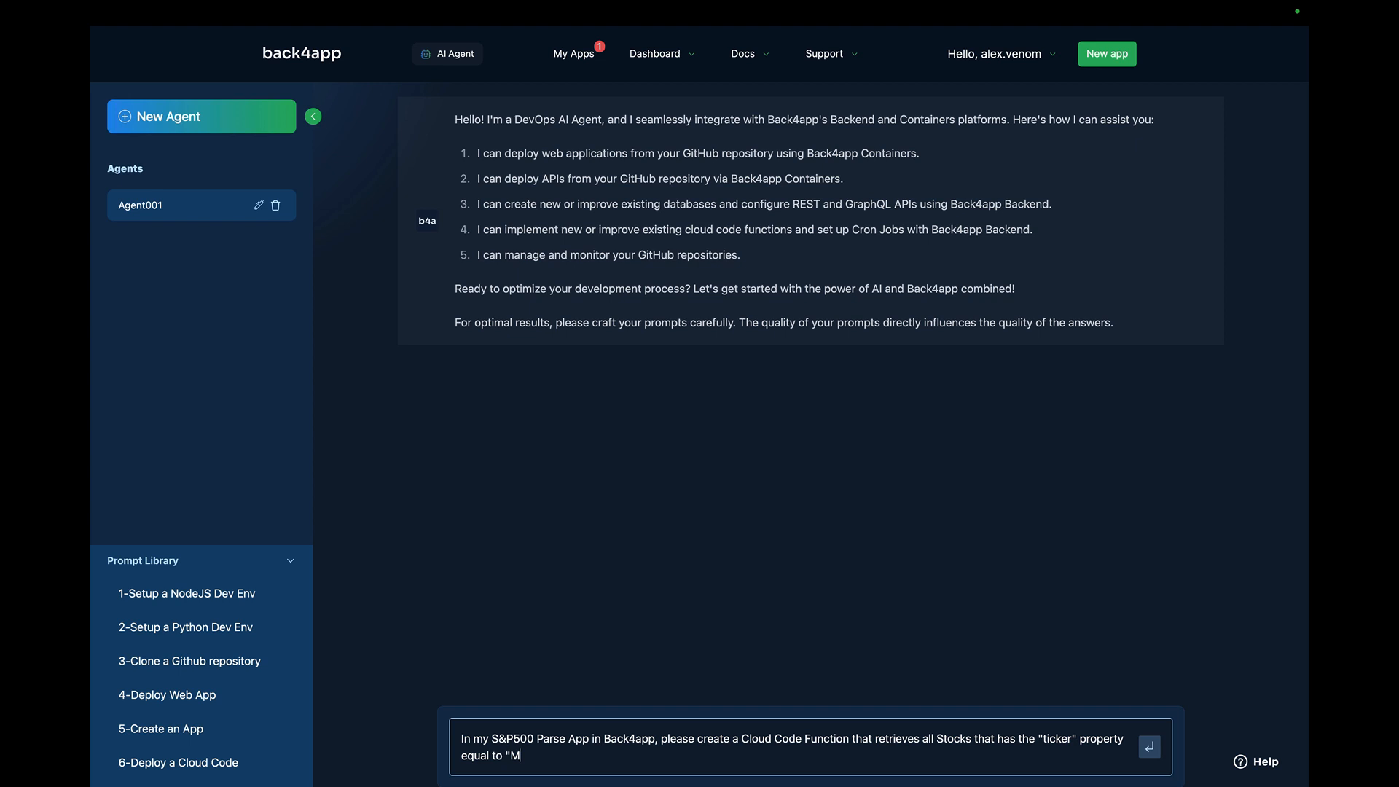
type("SFT\"")
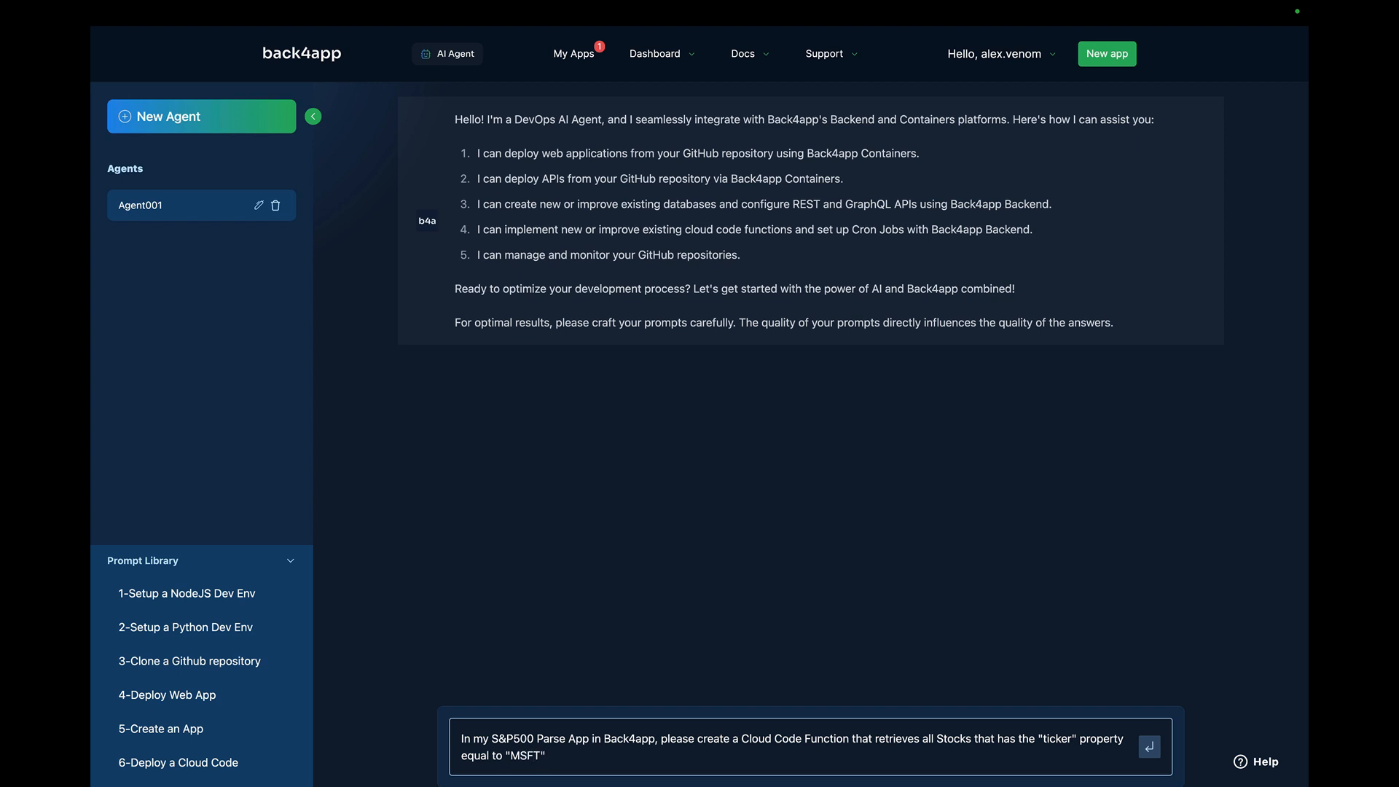
left_click(1149, 746)
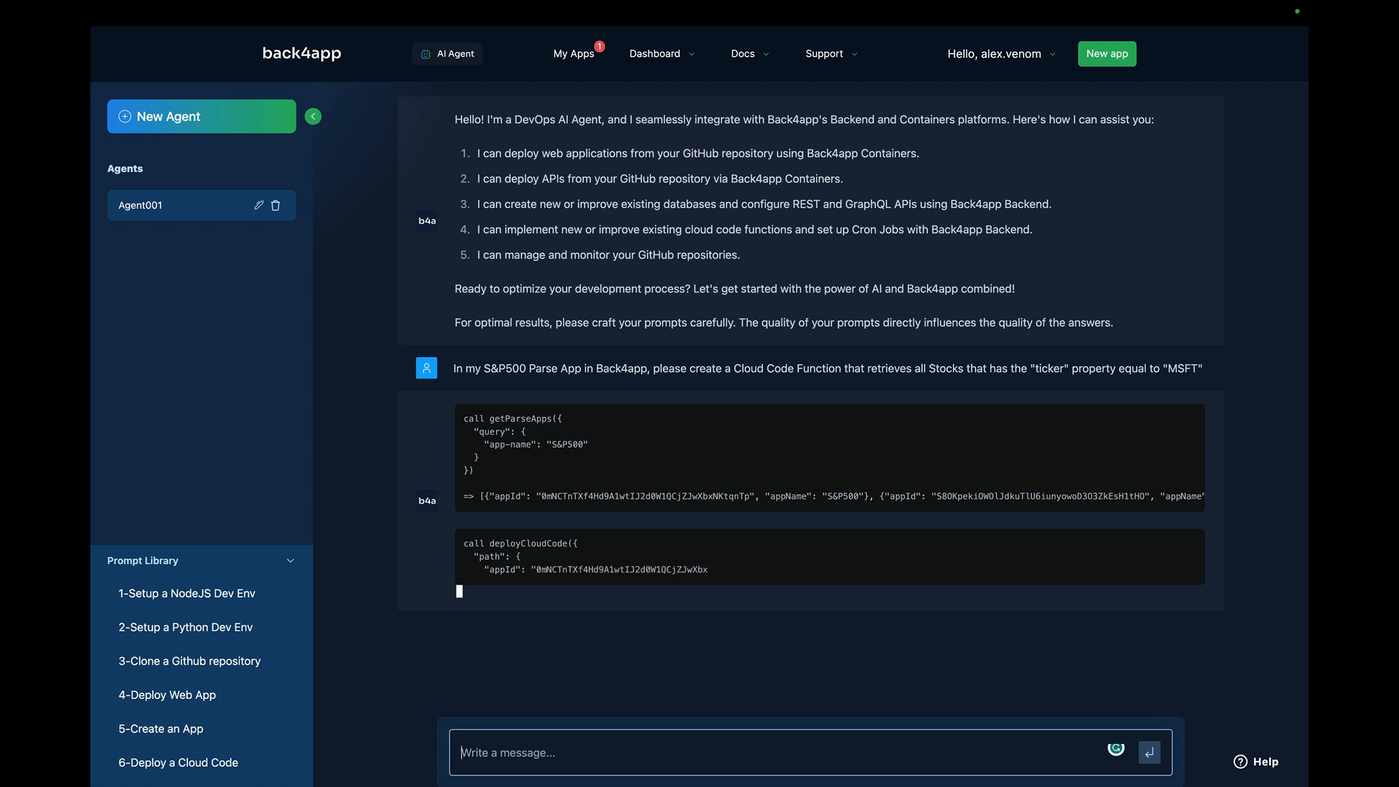
Scroll to follow the agent's getParseApps and deployCloudCode response.
scroll("down", 3)
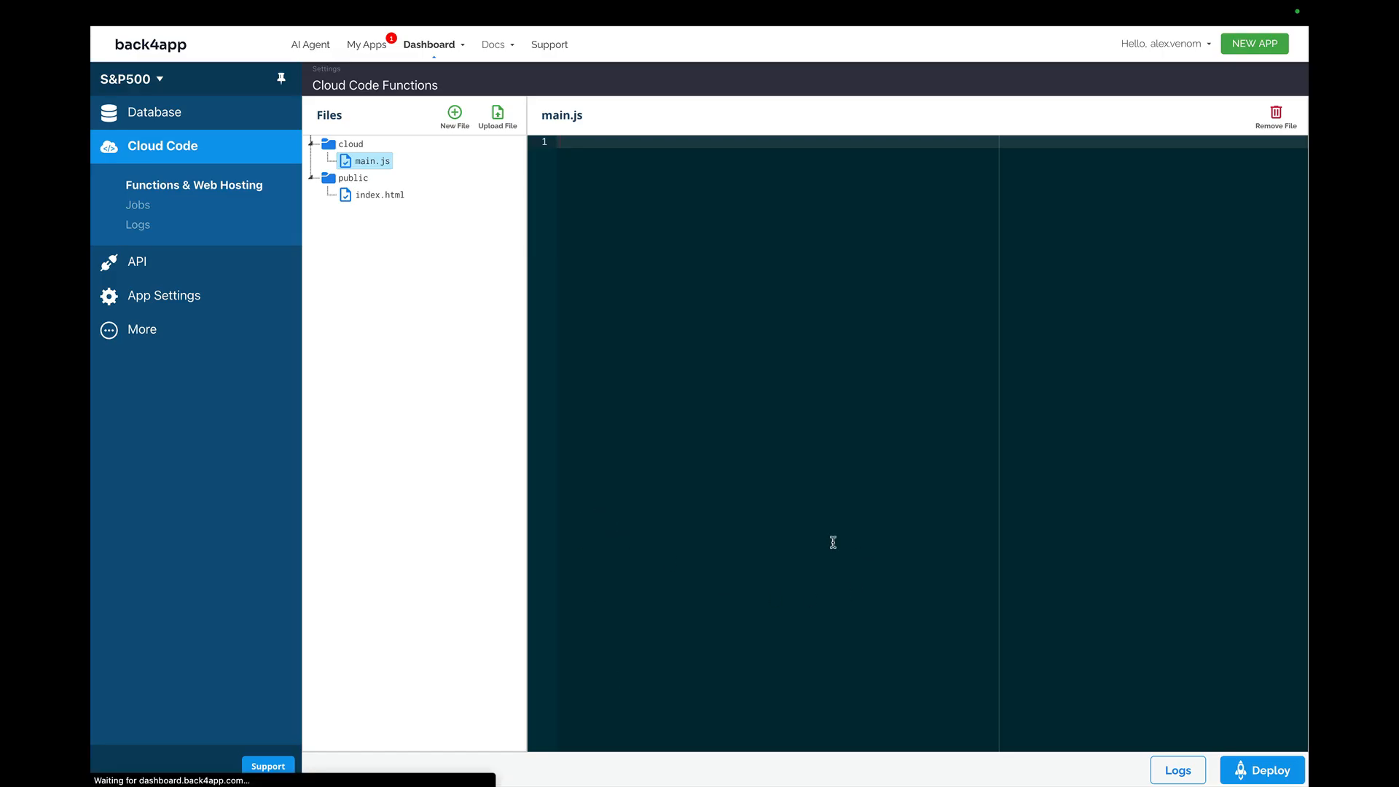
Expand cloud/functions and view getMSFTStocks.js, comparing it with the empty main.js.
left_click(351, 144)
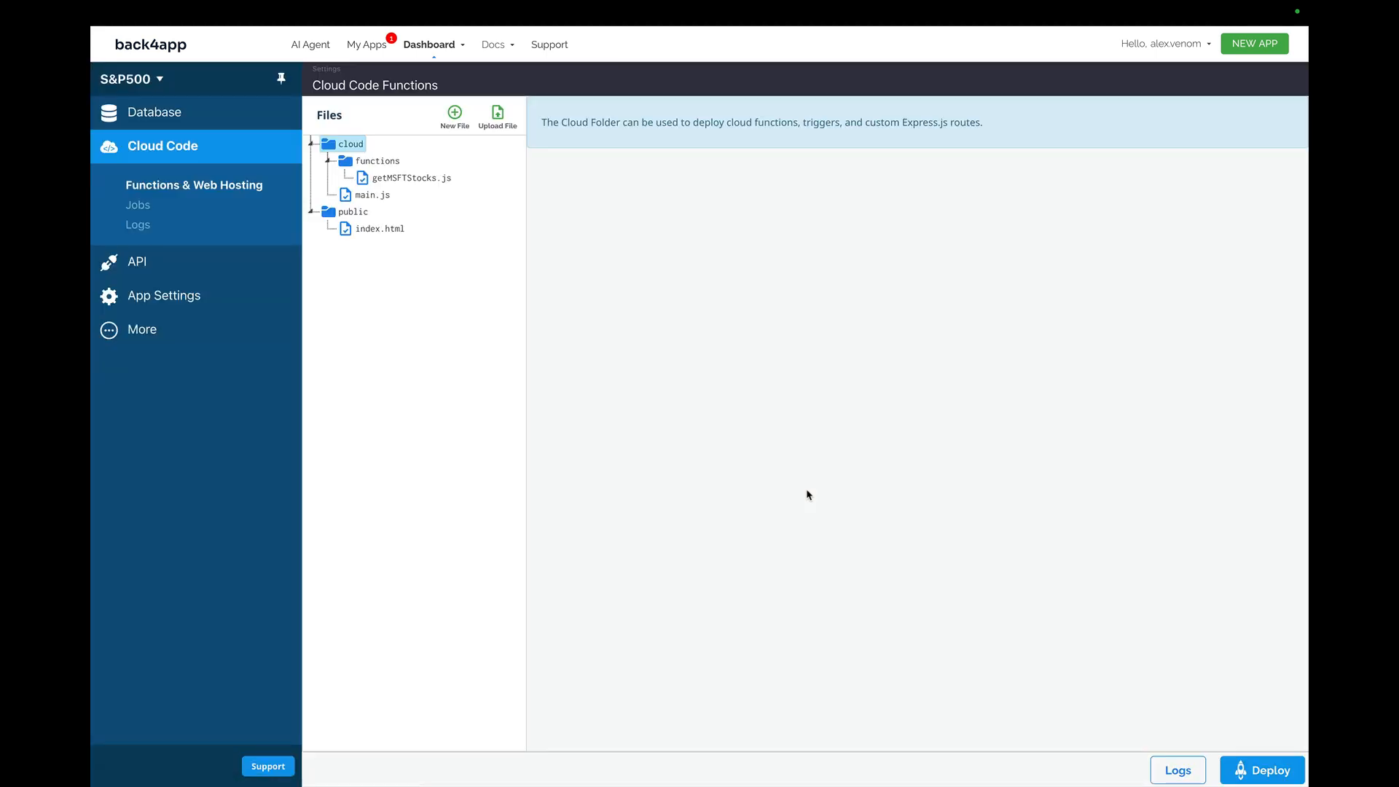
left_click(411, 177)
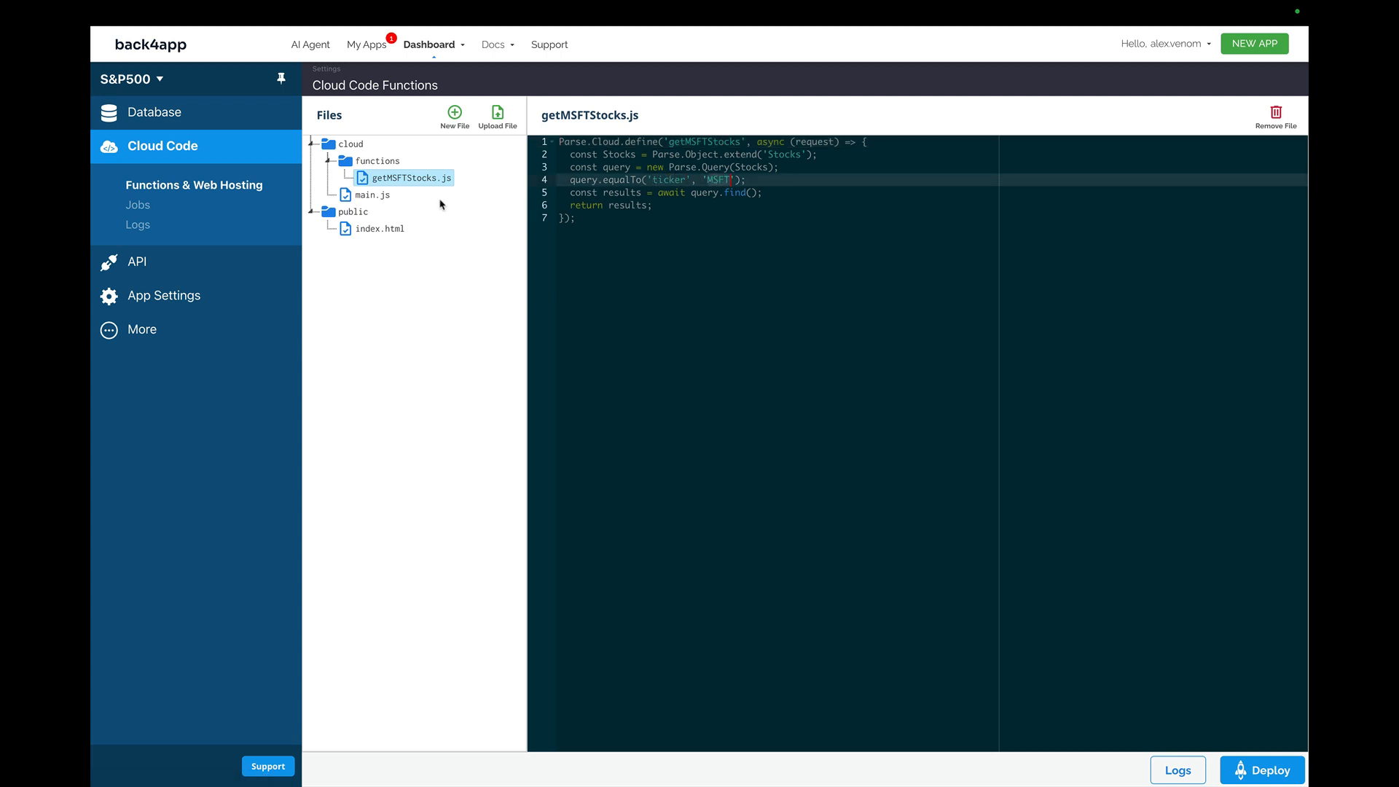
left_click(371, 194)
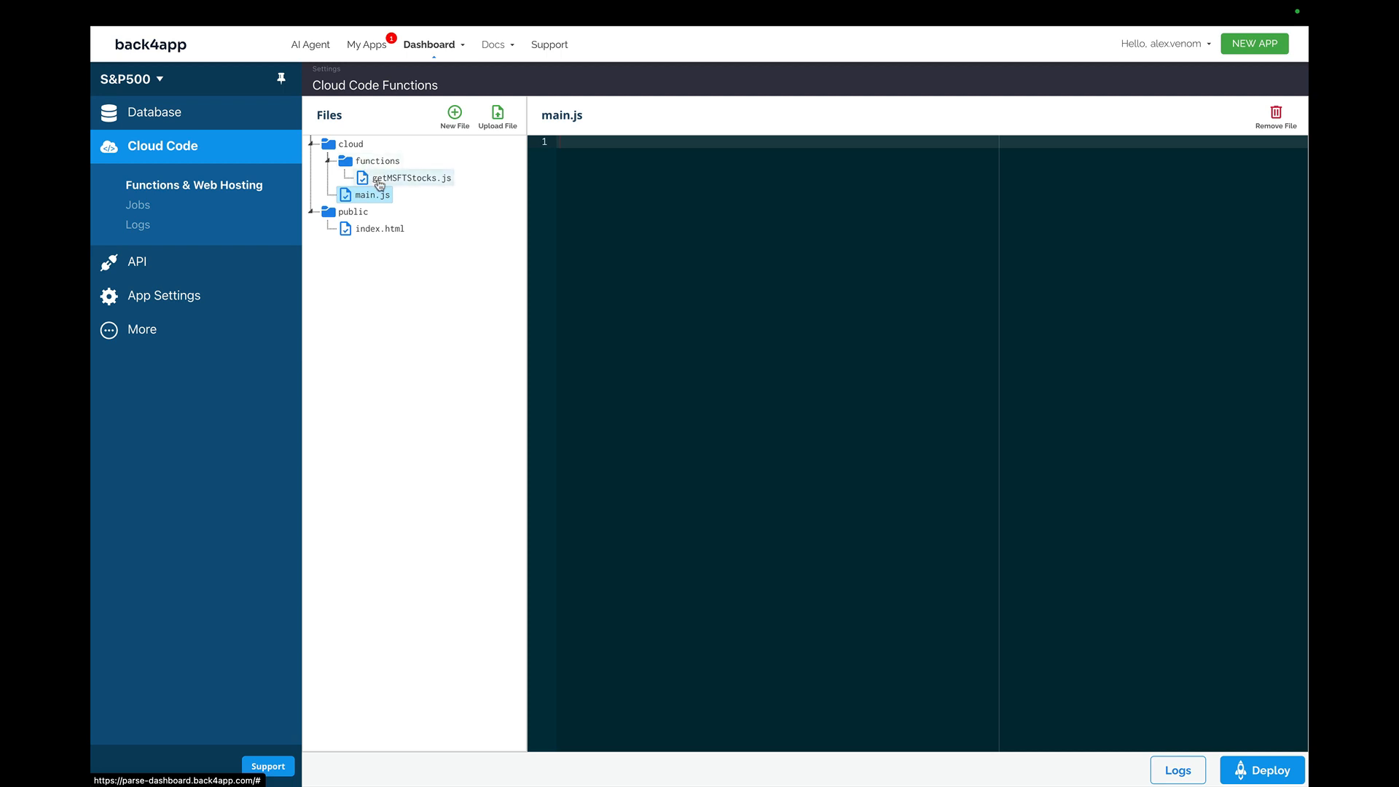
left_click(409, 178)
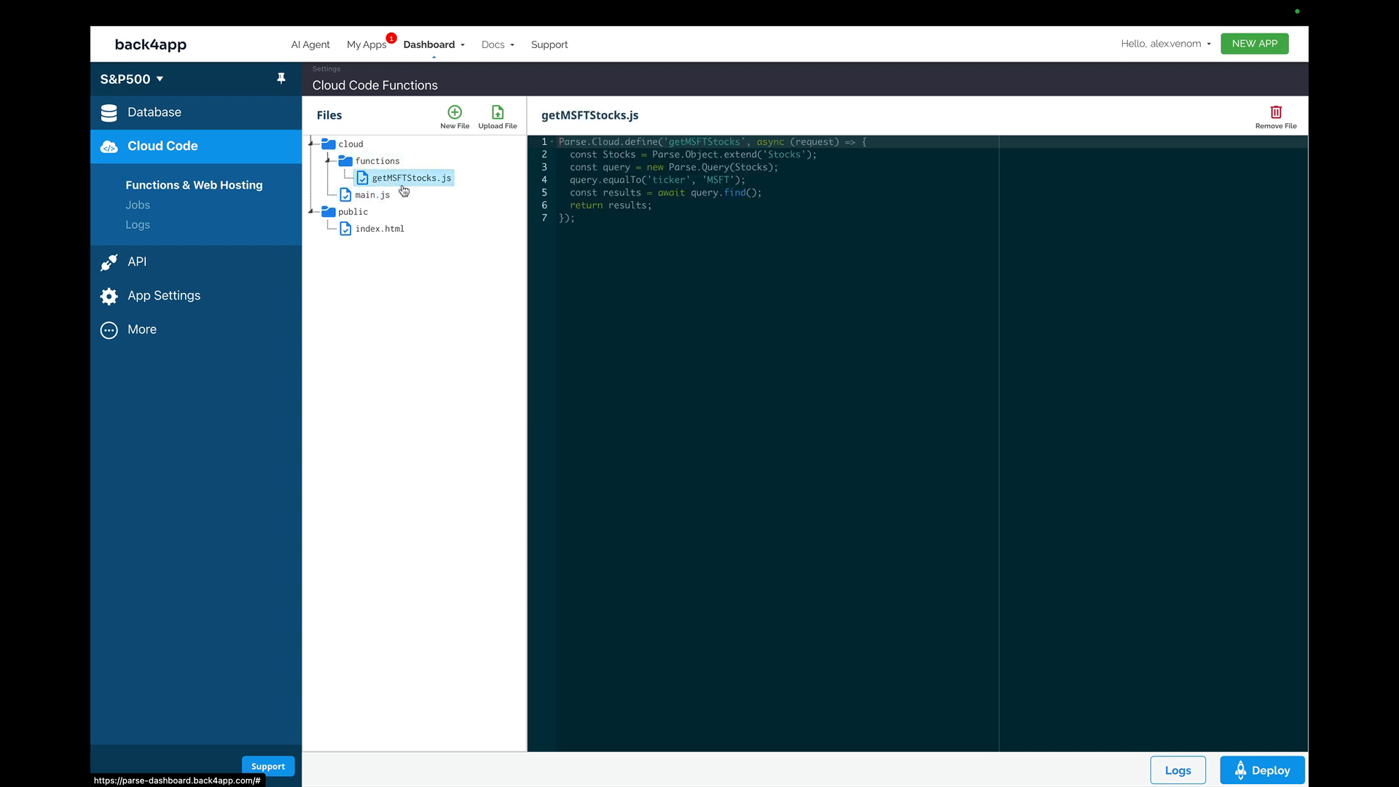
left_click(372, 194)
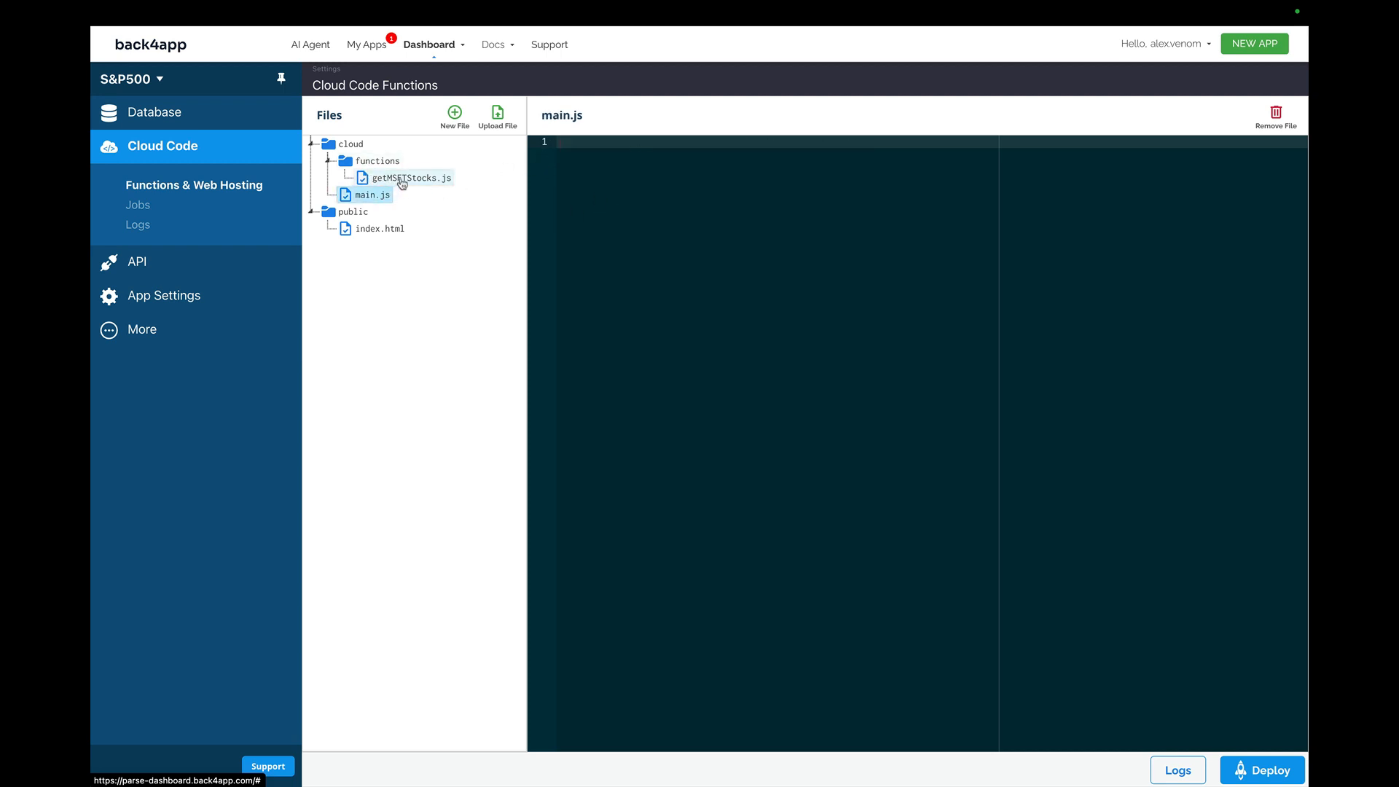
left_click(410, 178)
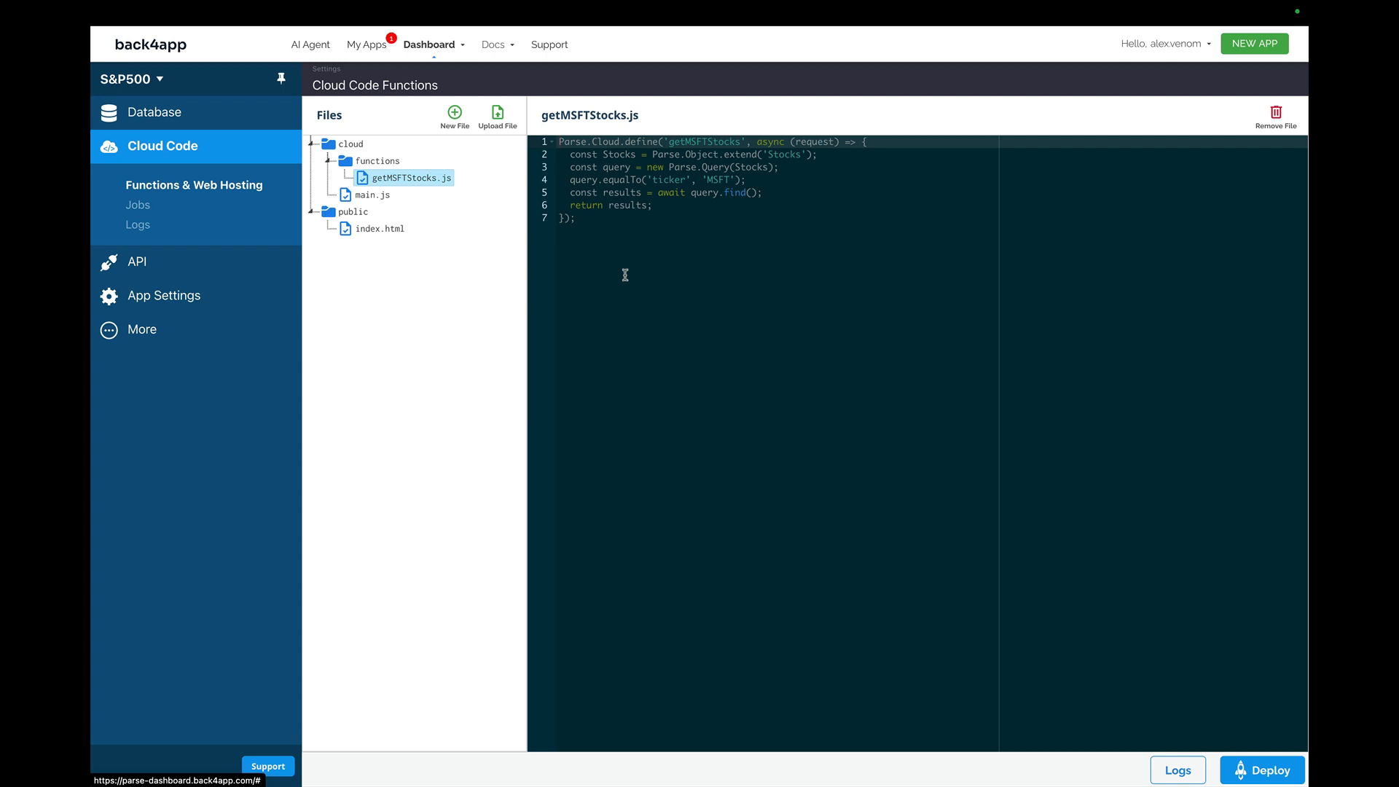